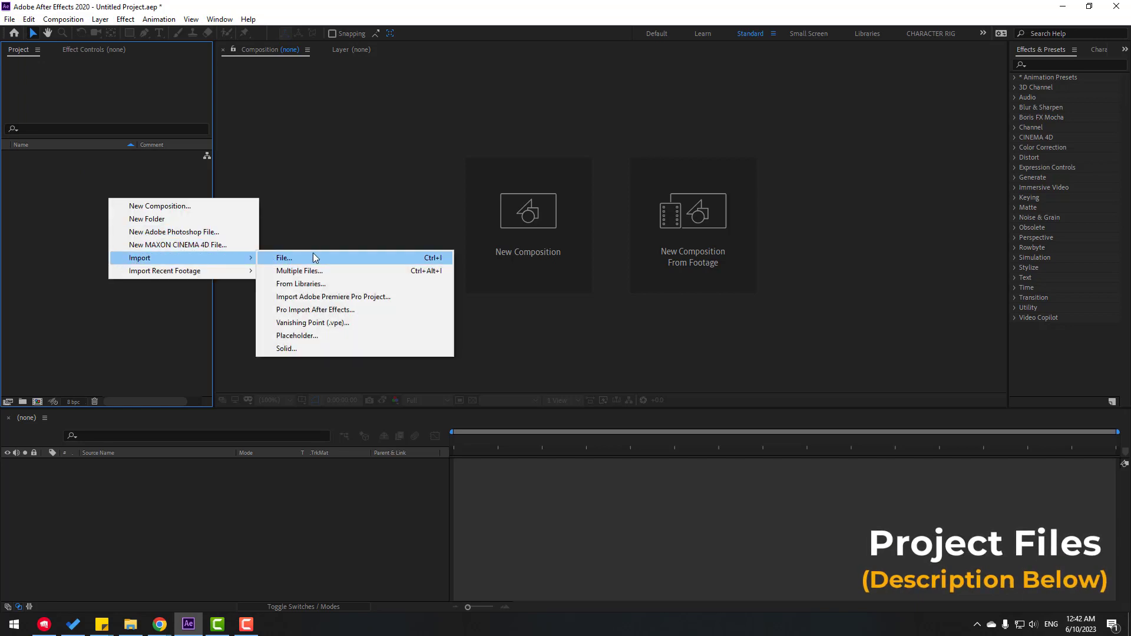
# Import the five crumpled paper photos as a JPEG sequence and begin a new composition
pyautogui.click(284, 258)
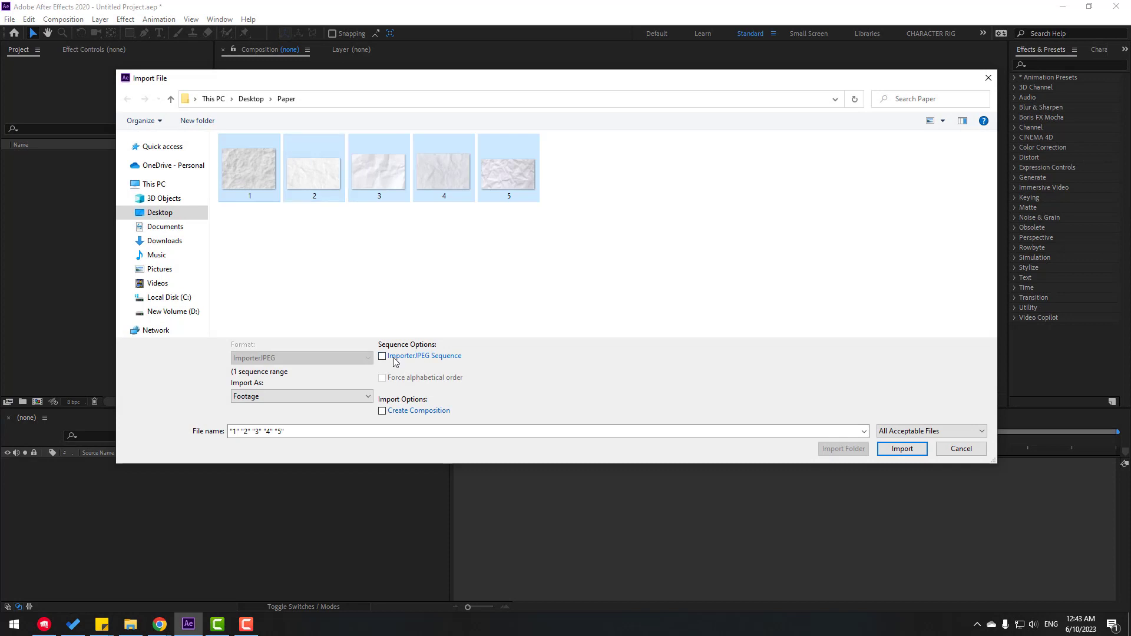
pyautogui.moveTo(384, 366)
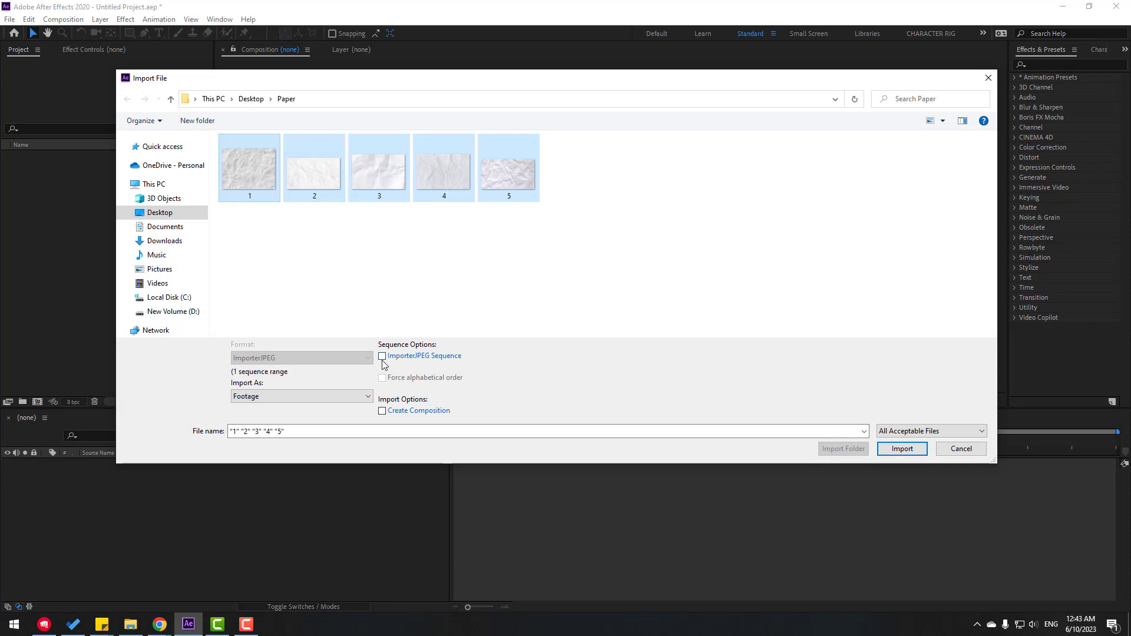
pyautogui.click(901, 449)
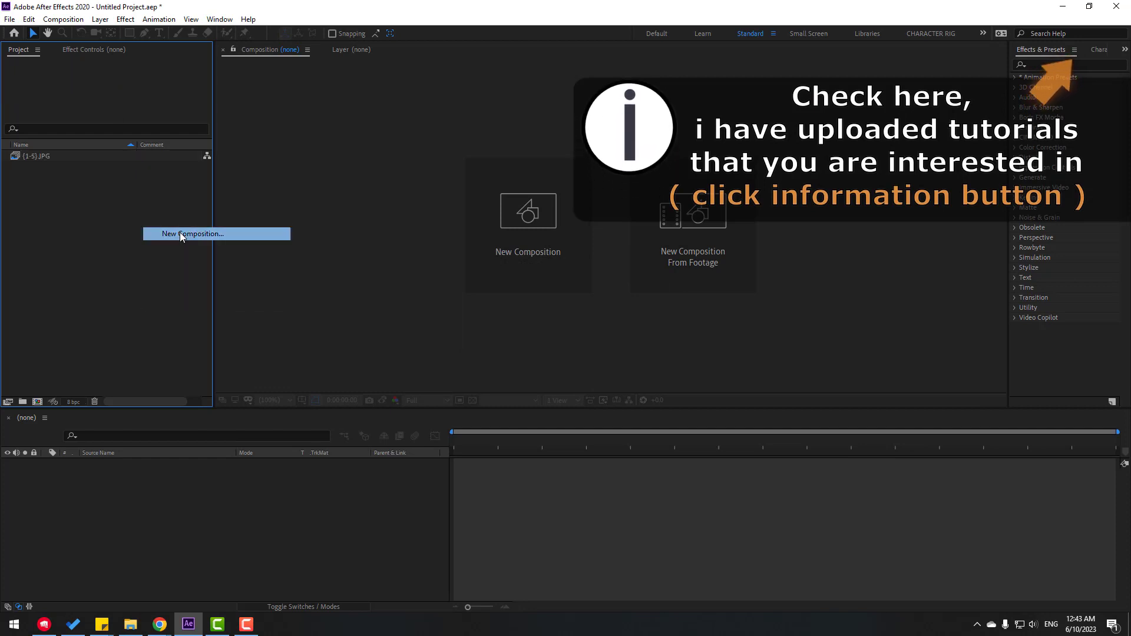
pyautogui.click(192, 233)
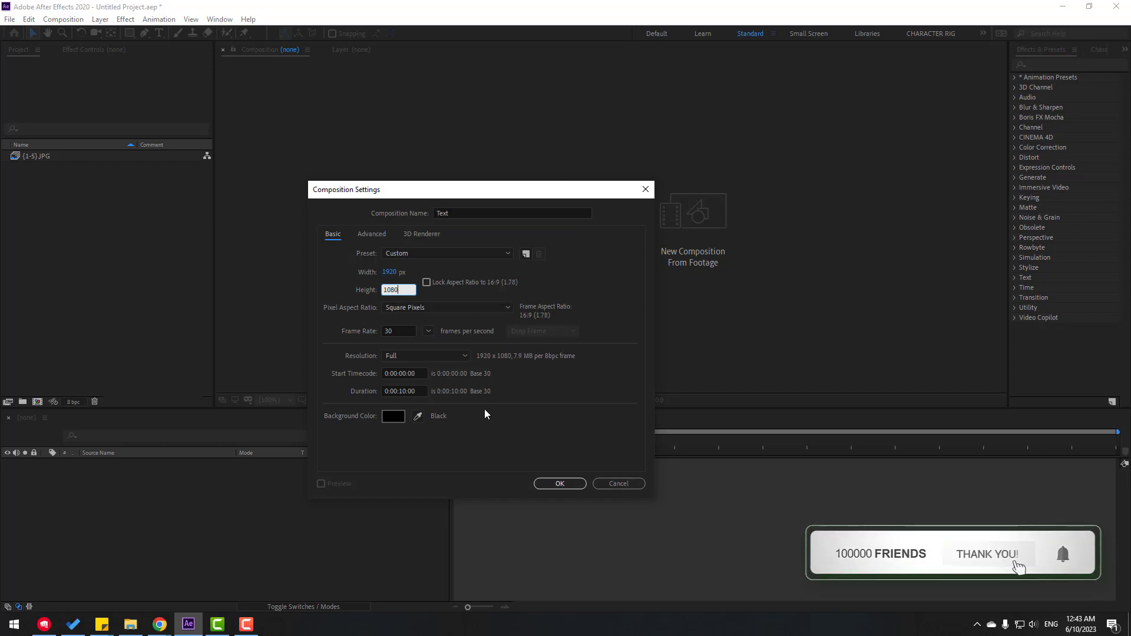
# Confirm the 1920×1080 Text composition and place the [1-5].JPG sequence in its timeline
pyautogui.click(558, 483)
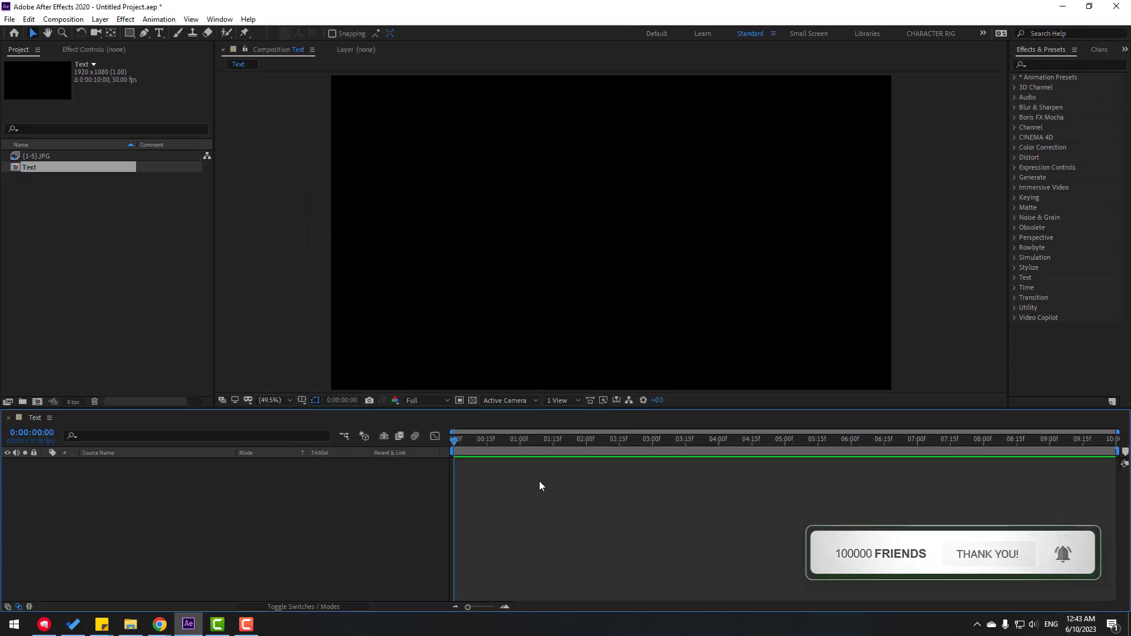
pyautogui.click(37, 155)
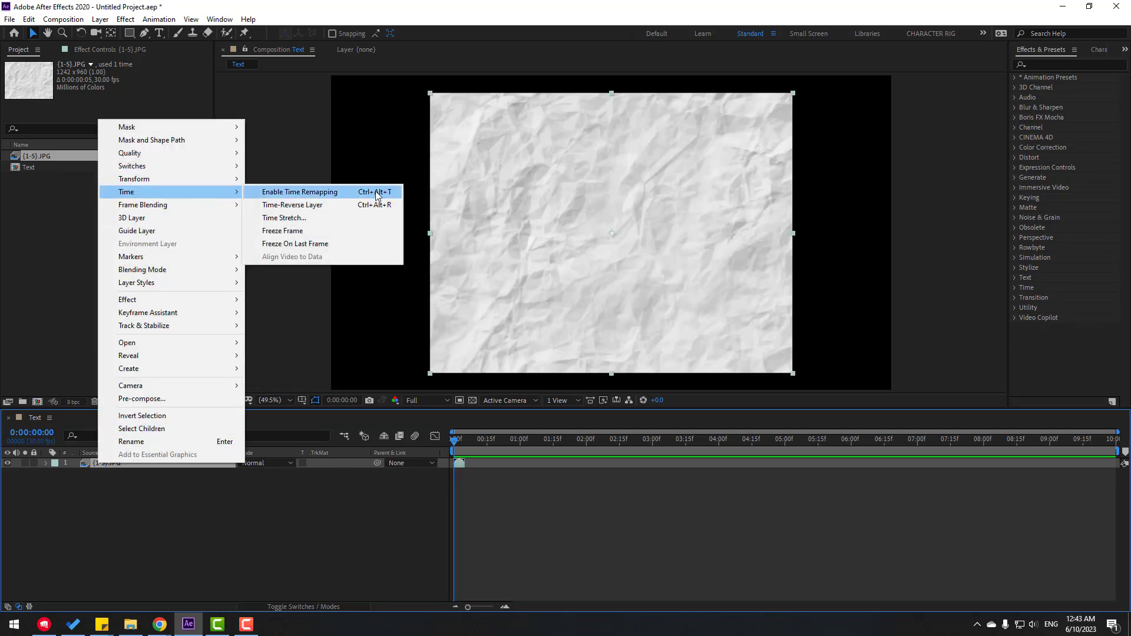
# Enable time remapping on the paper layer with a loopOut() expression so the frames cycle
pyautogui.click(298, 192)
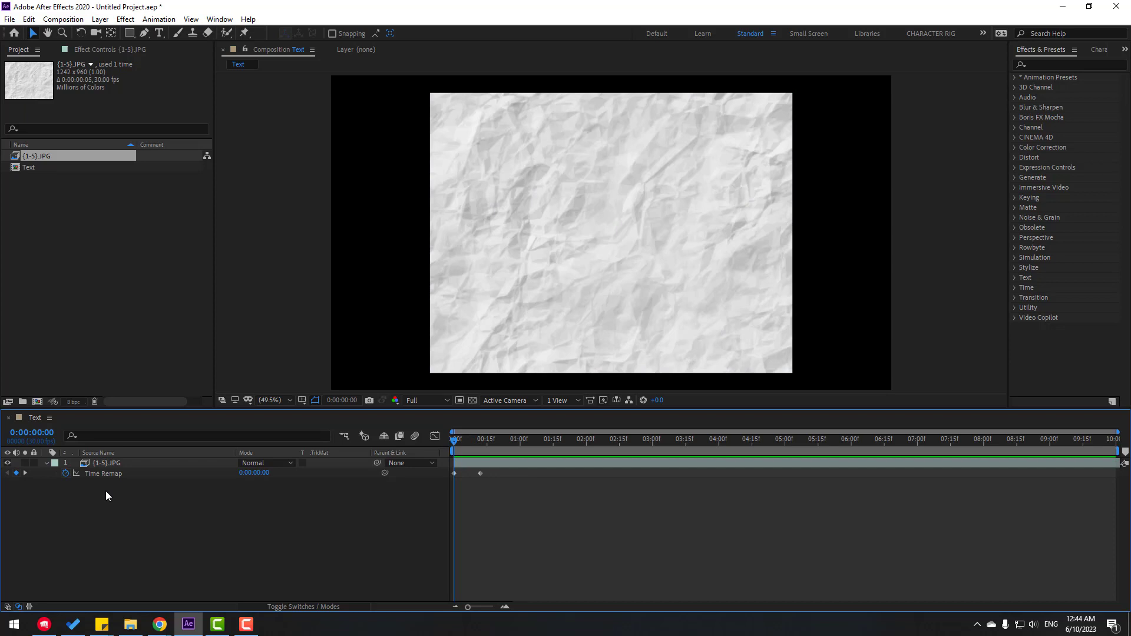
pyautogui.moveTo(66, 476)
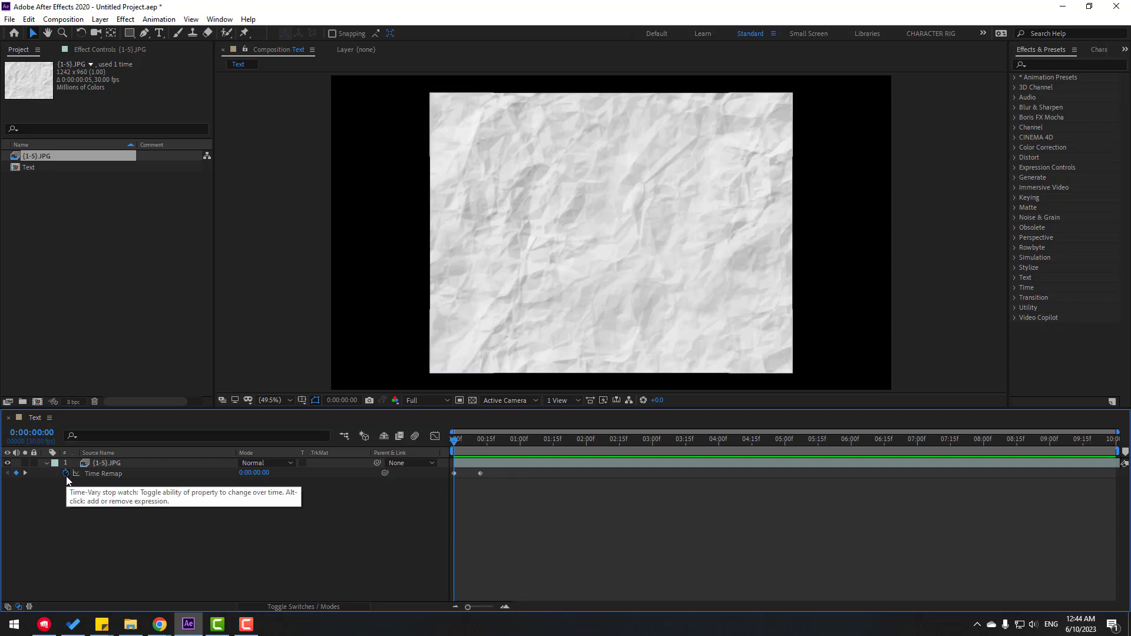
pyautogui.click(66, 474)
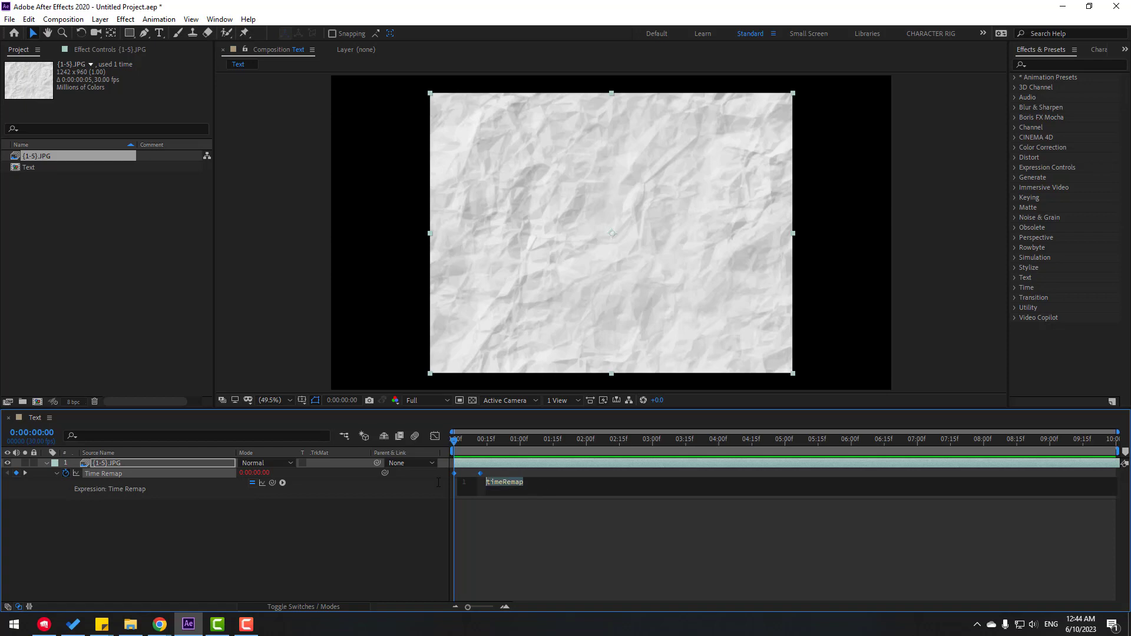
pyautogui.write('loop')
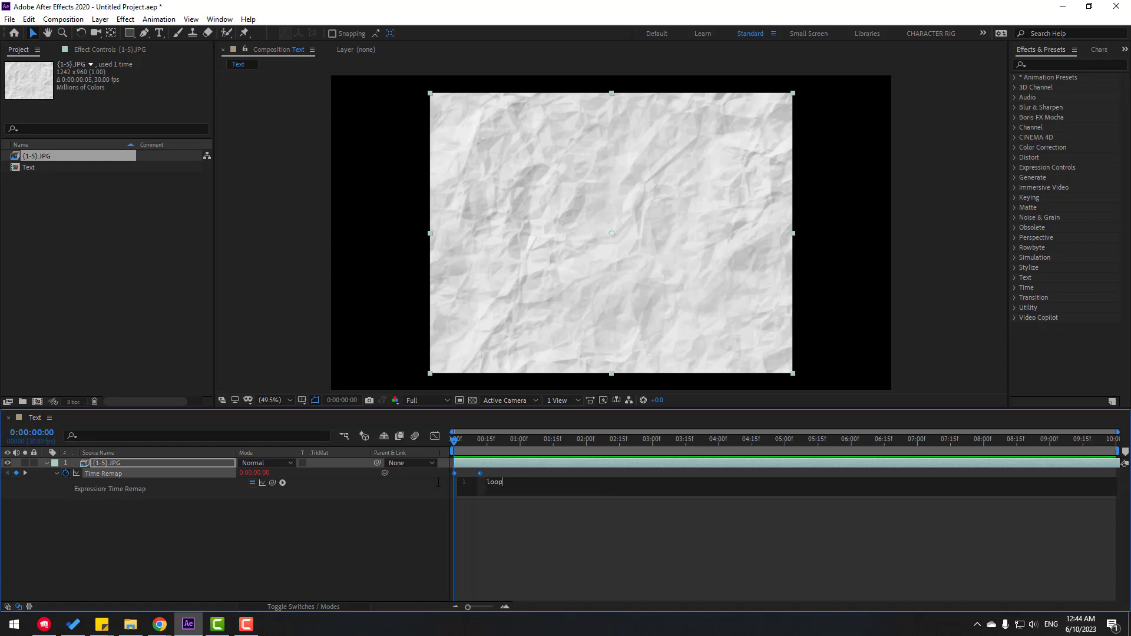
pyautogui.write('loop')
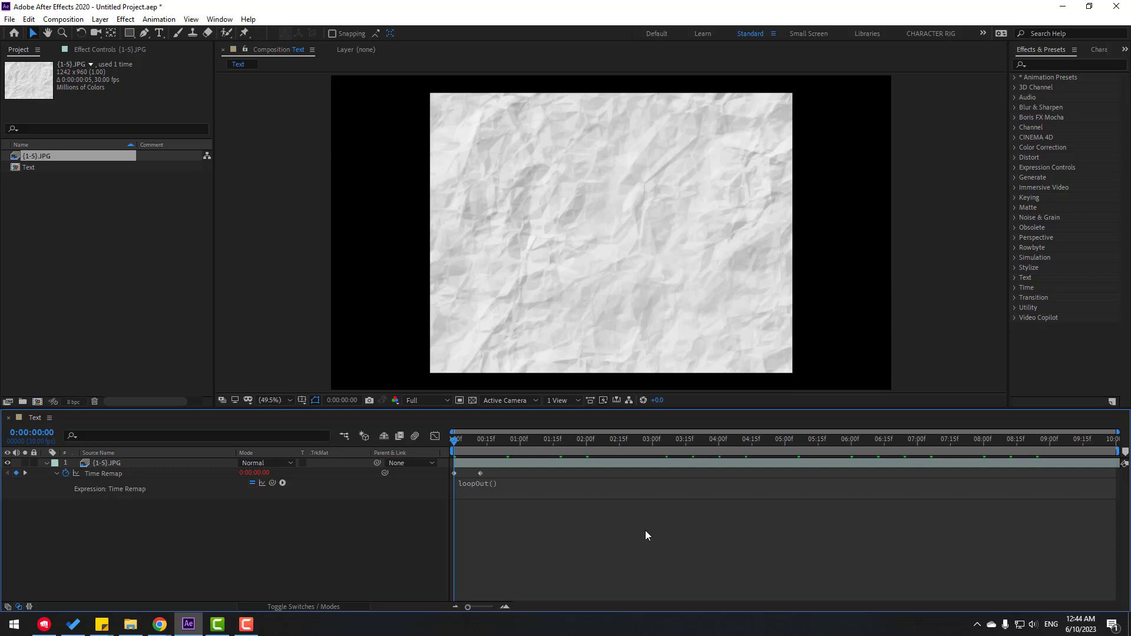
pyautogui.click(490, 440)
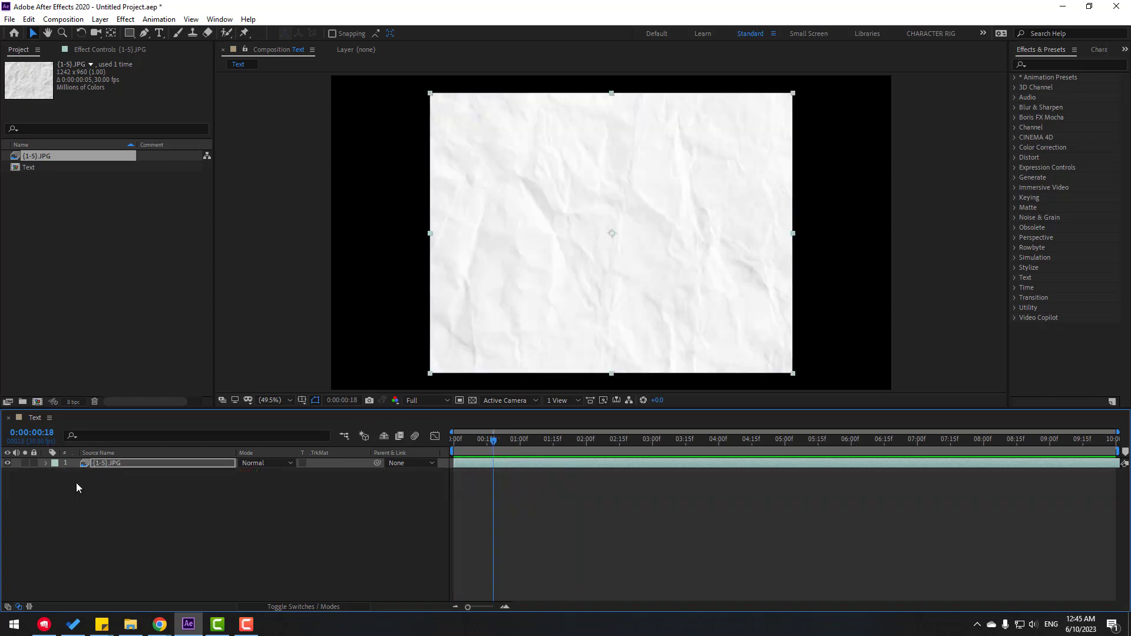
# Hide the paper layer and type the word TEXT as a new type layer above it
pyautogui.click(7, 462)
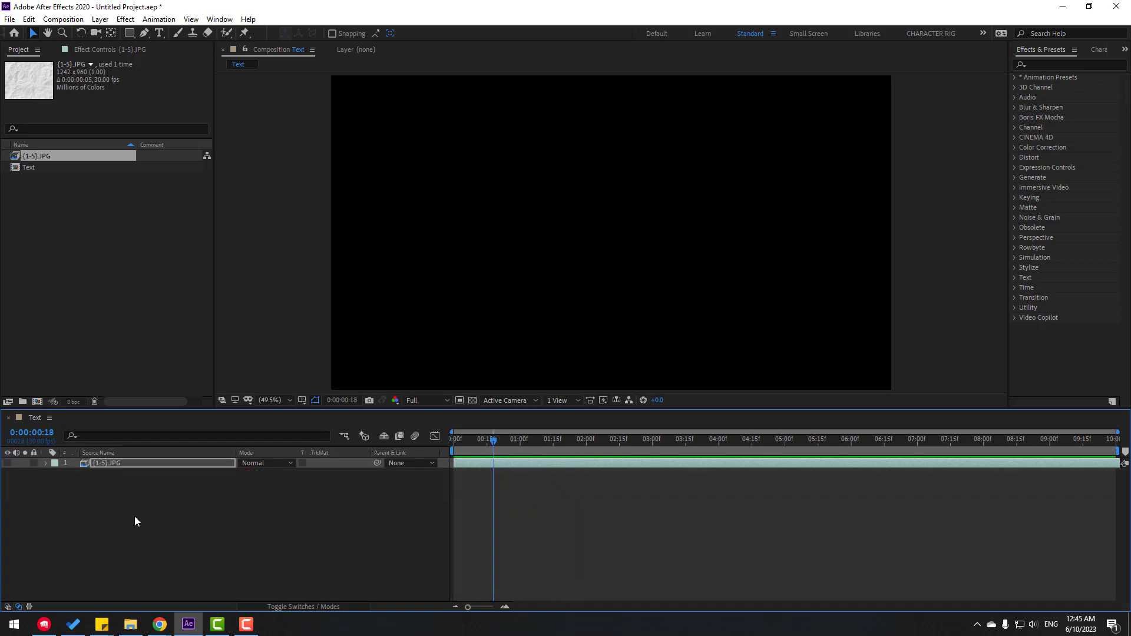
pyautogui.click(157, 33)
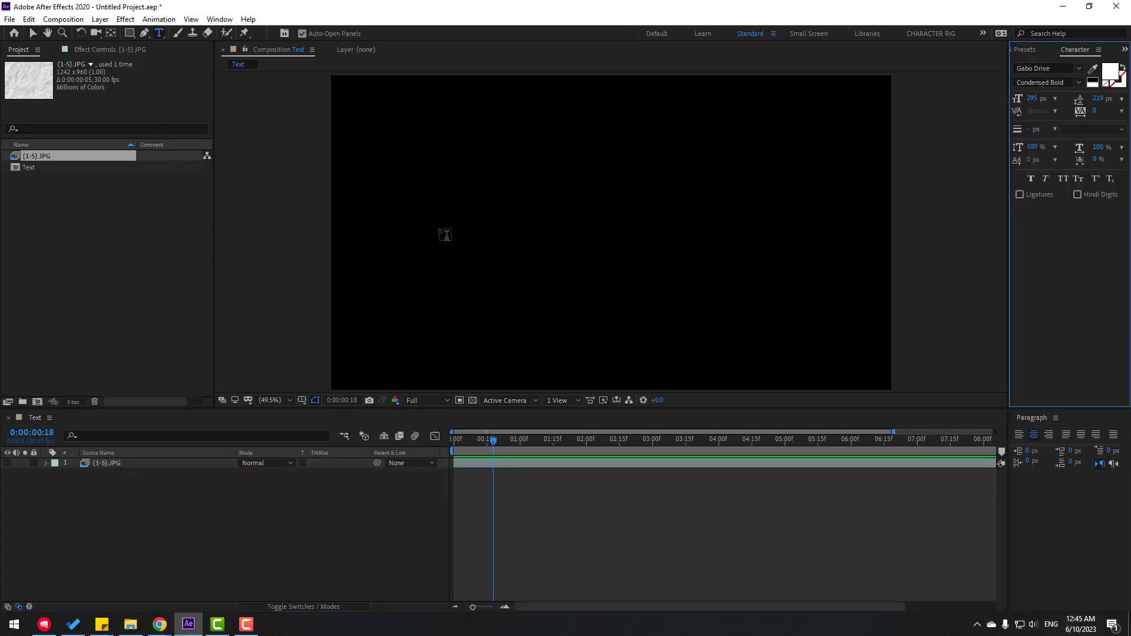
pyautogui.write('TEXT')
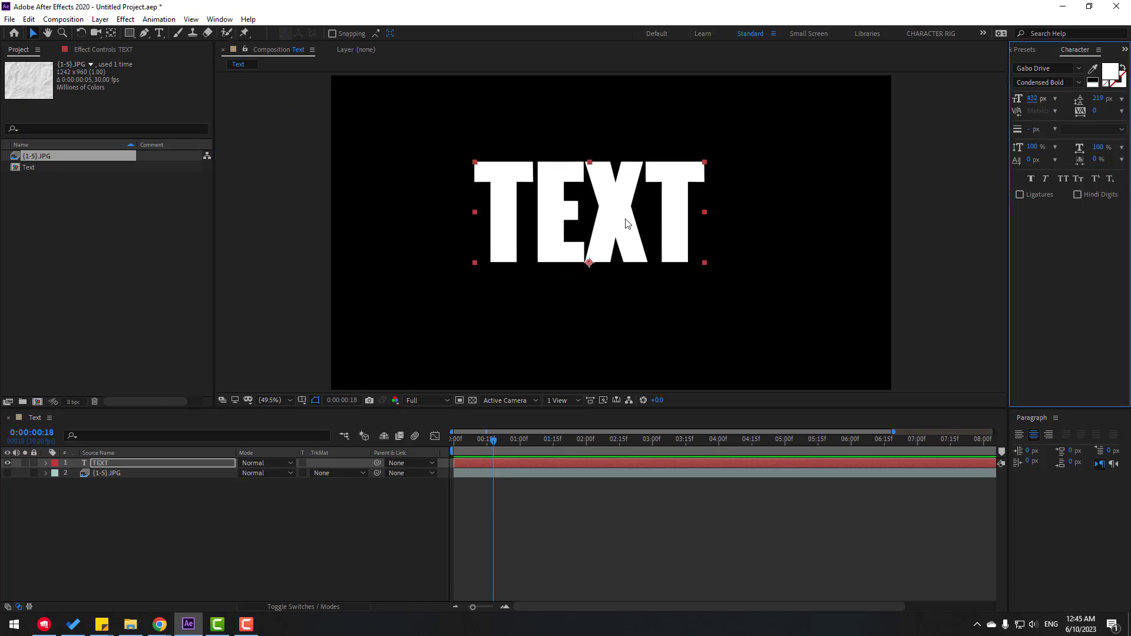
pyautogui.click(7, 473)
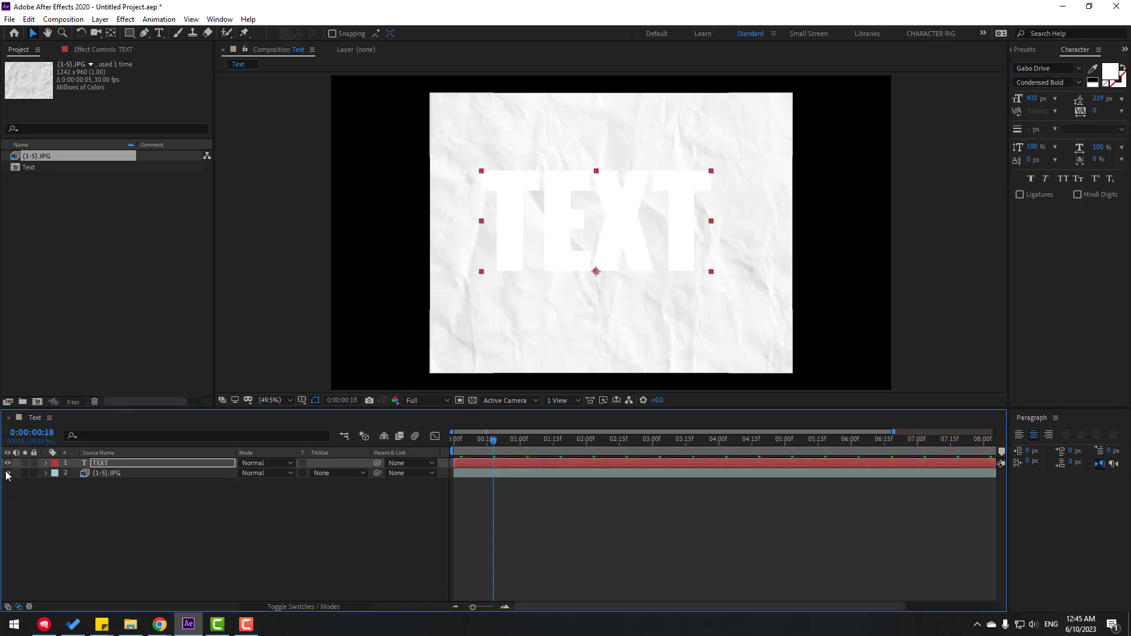
pyautogui.click(7, 473)
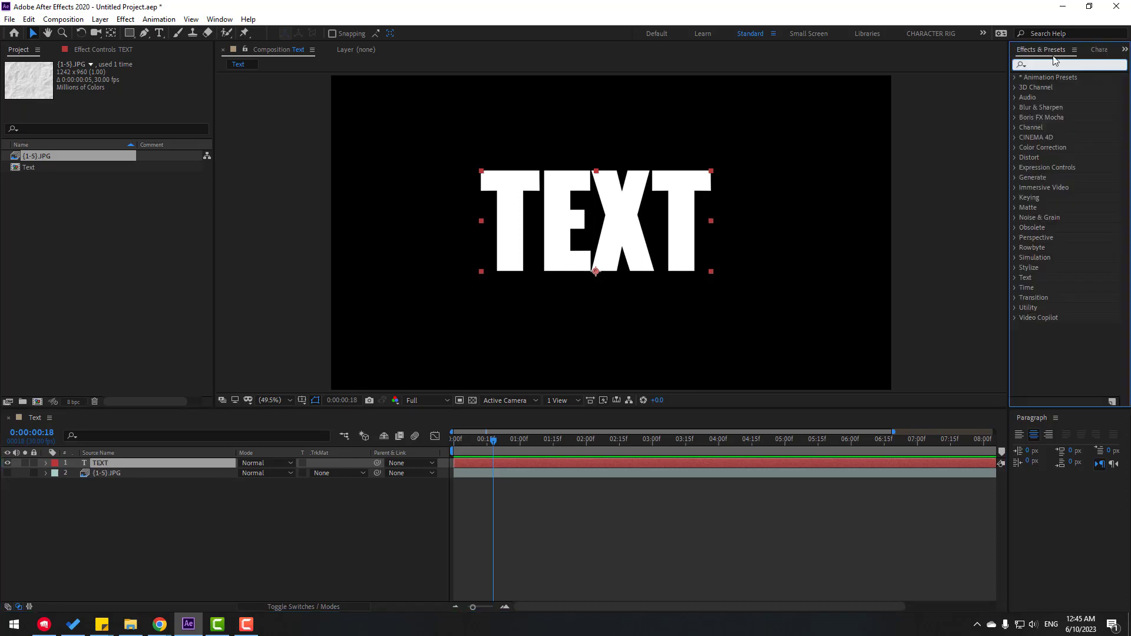
# Apply Displacement Map to TEXT using the [1-5].JPG sequence as the map layer
pyautogui.write('disp')
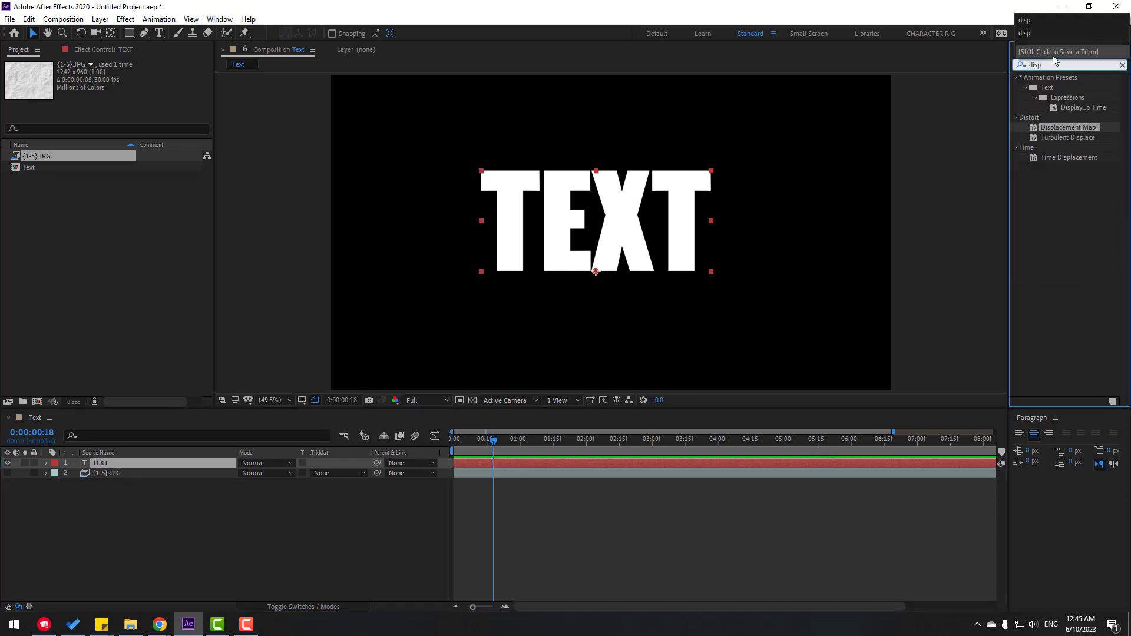
pyautogui.click(1067, 128)
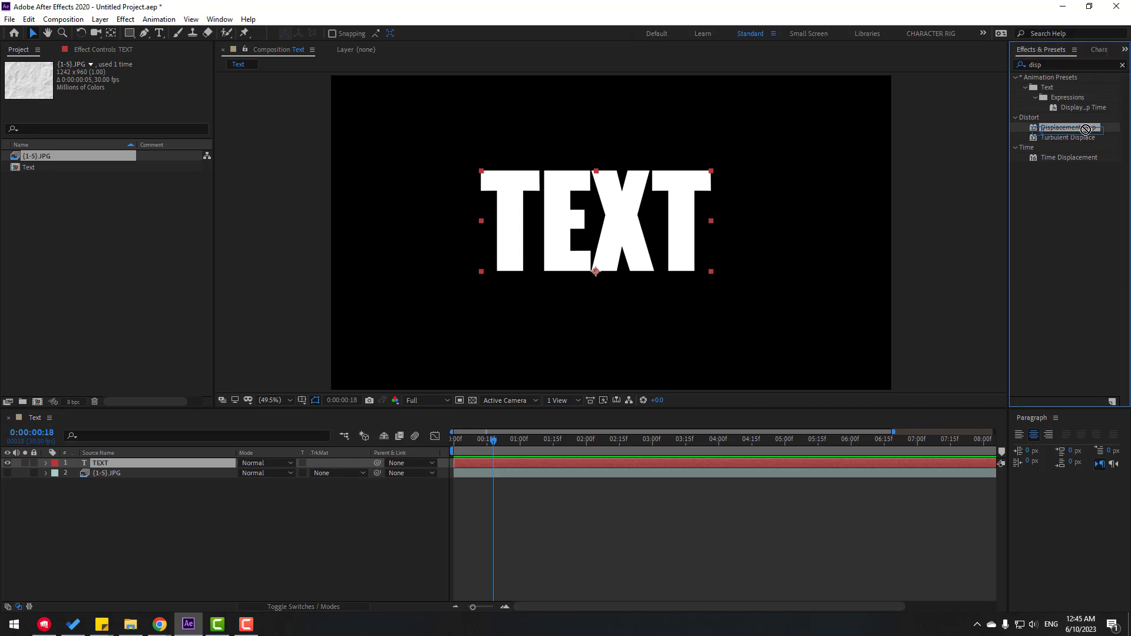
pyautogui.doubleClick(1061, 128)
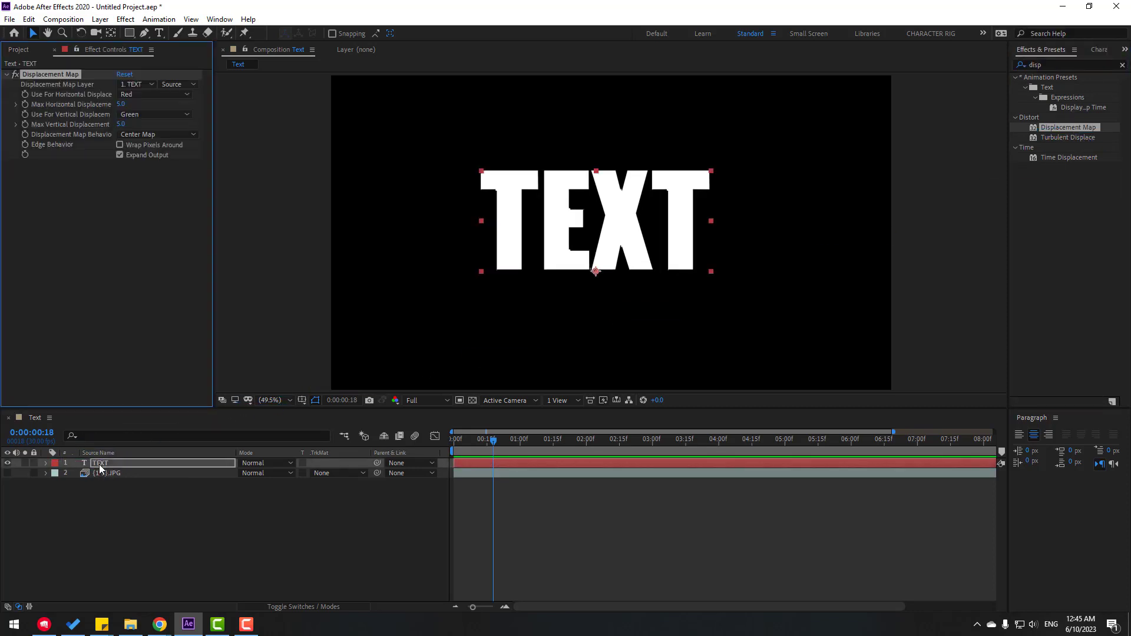
pyautogui.click(135, 84)
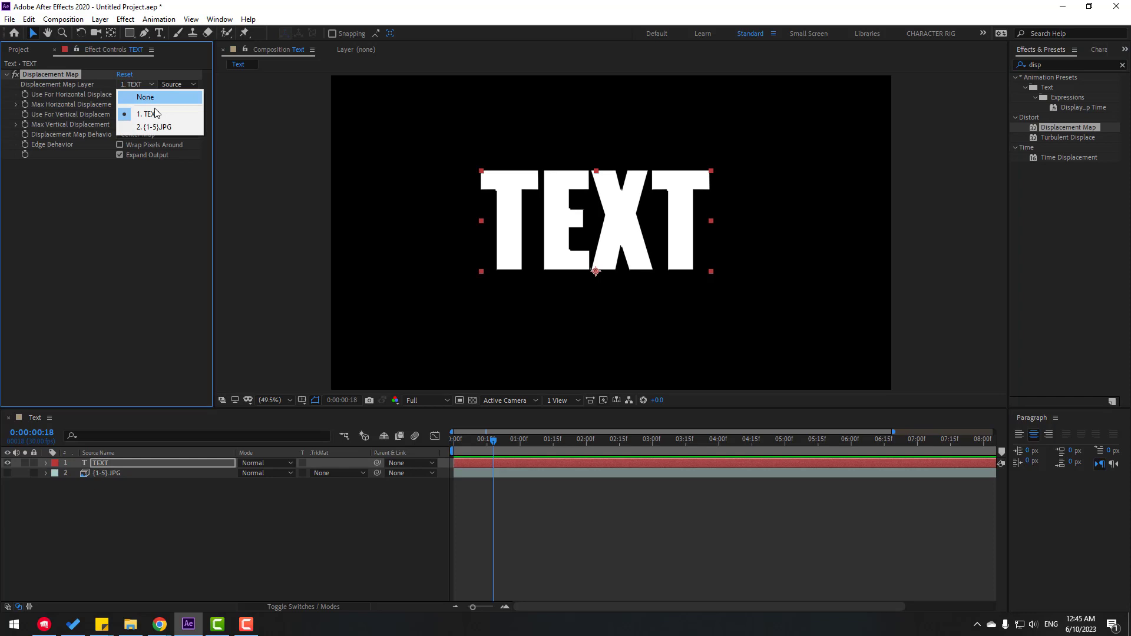
pyautogui.click(155, 127)
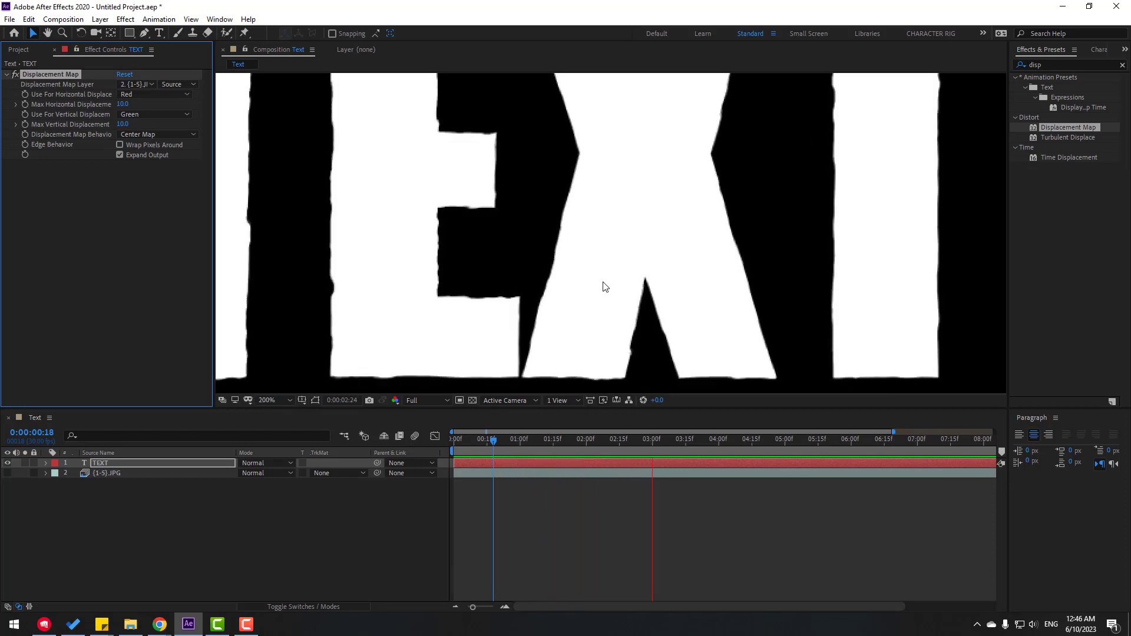
pyautogui.click(265, 401)
pyautogui.write('texture')
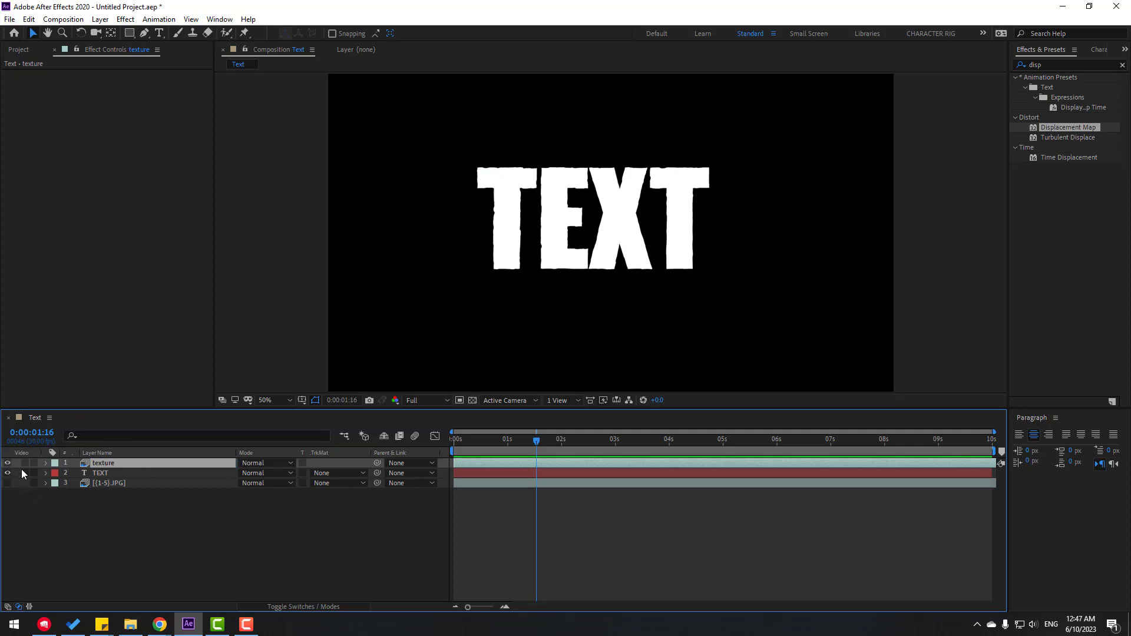
# Set the text layer's track matte to Luma Matte "texture" and fit the composition in the viewer
pyautogui.click(339, 472)
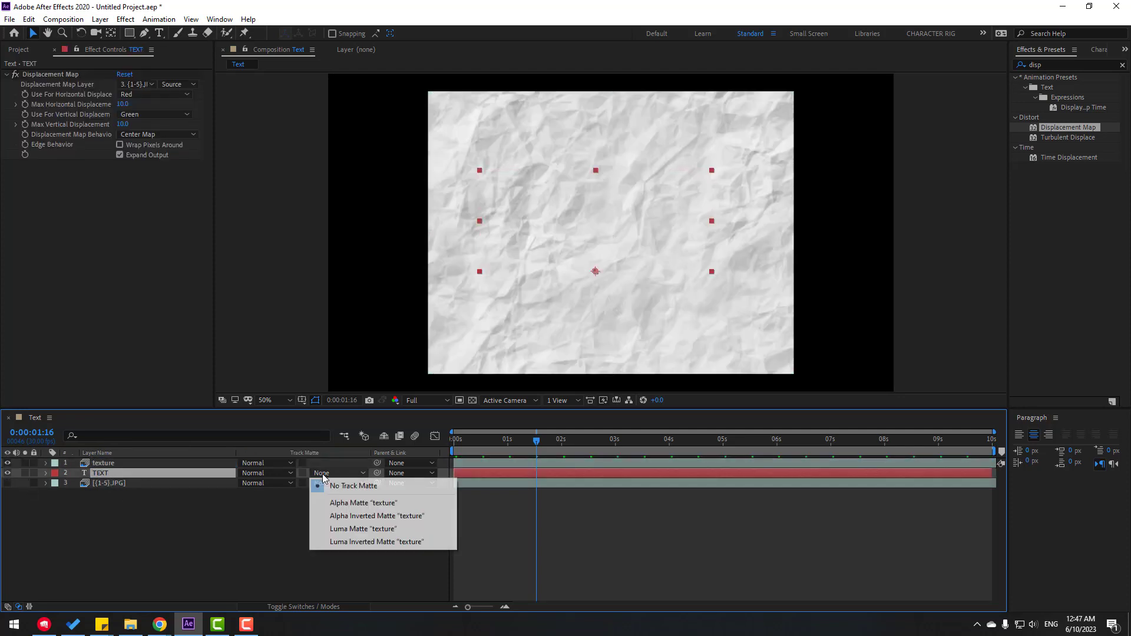
pyautogui.moveTo(363, 528)
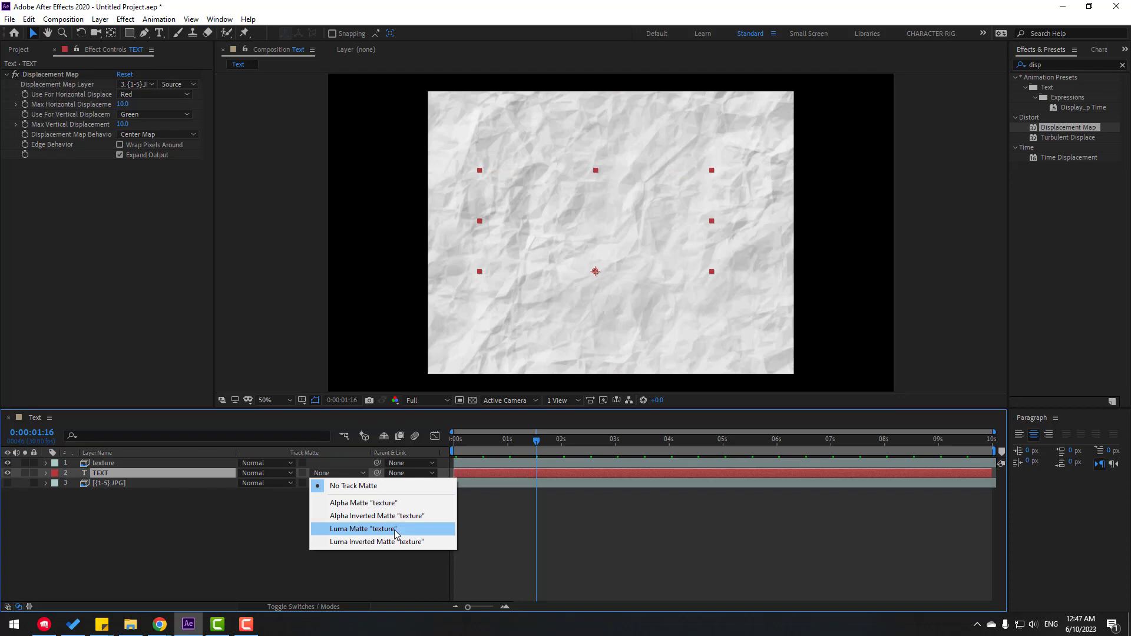
pyautogui.click(363, 529)
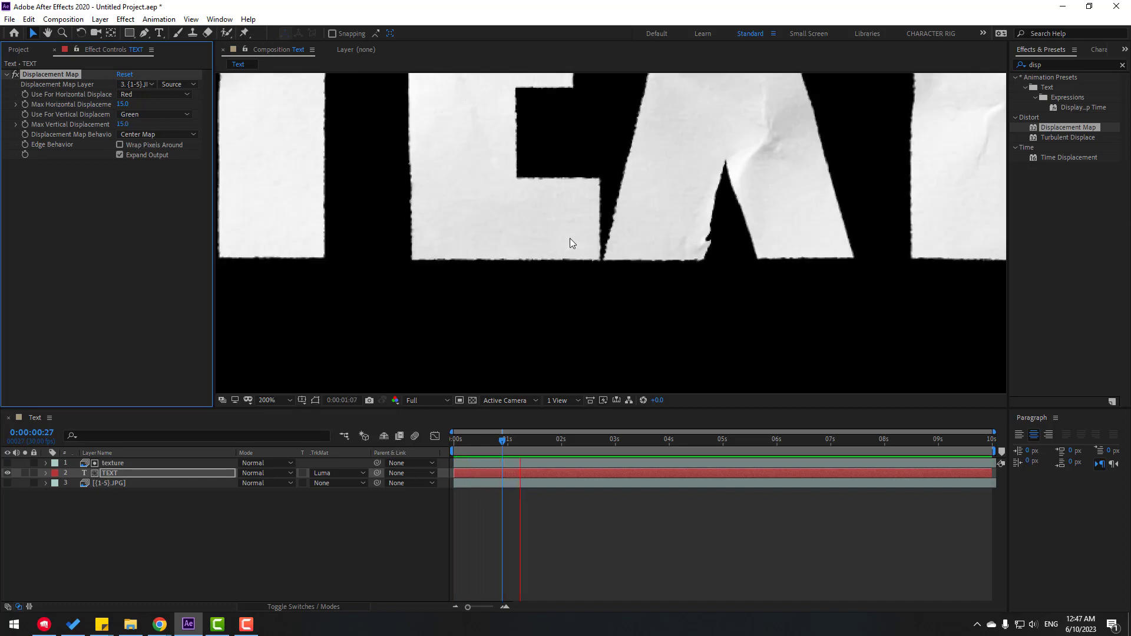
pyautogui.click(267, 401)
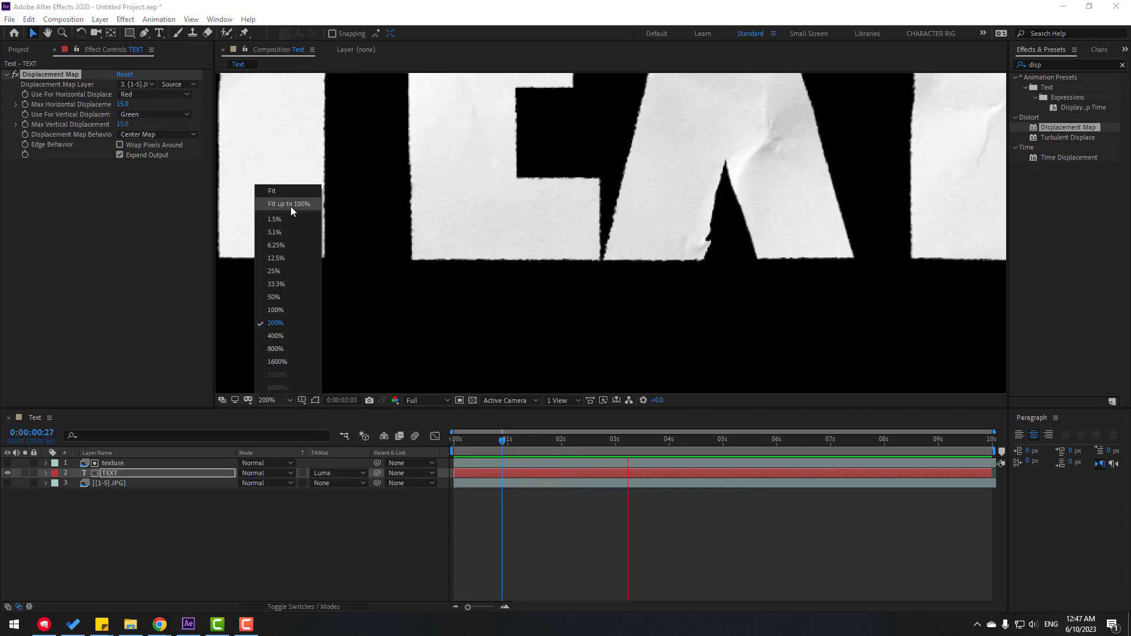
pyautogui.click(288, 204)
pyautogui.write('PAPER')
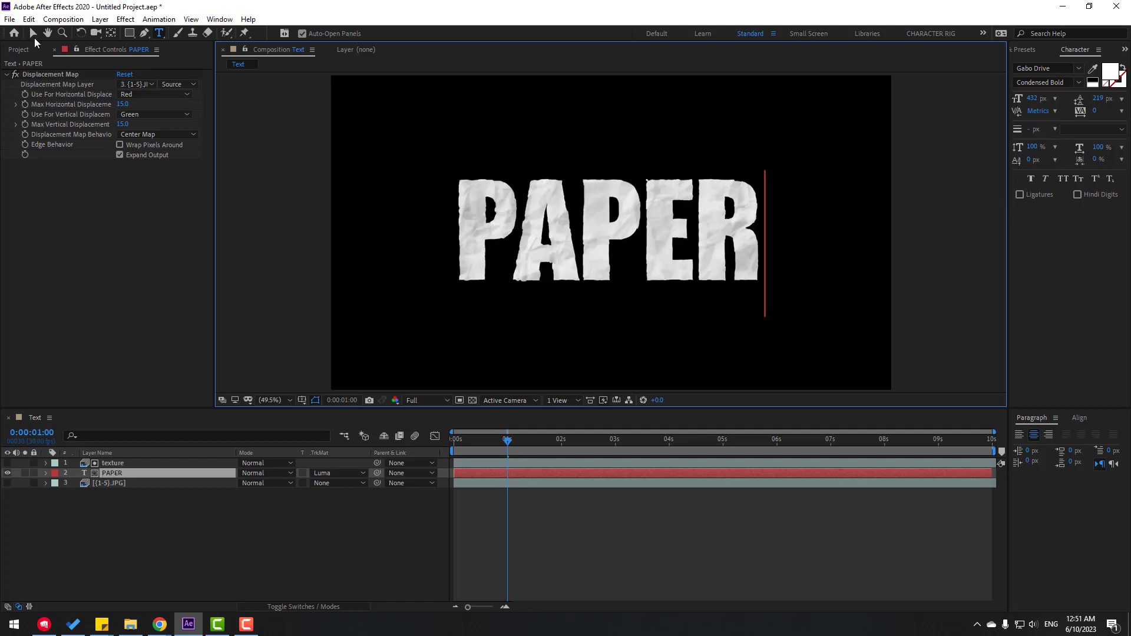
# Show Title/Action Safe margins and align PAPER to the composition's vertical centre
pyautogui.click(303, 401)
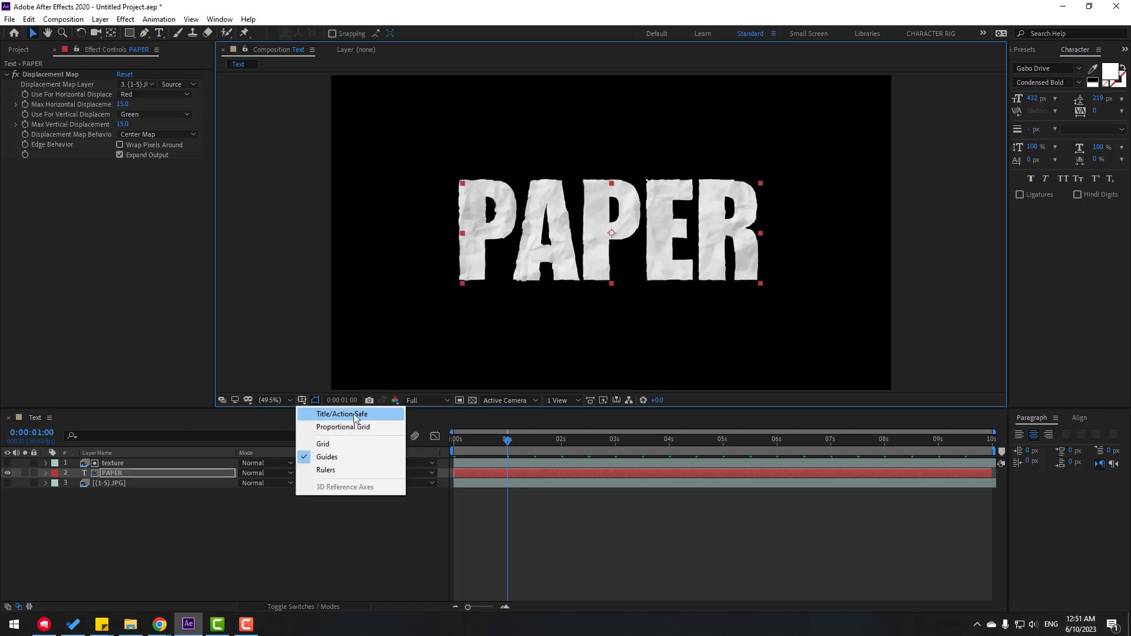
pyautogui.click(341, 413)
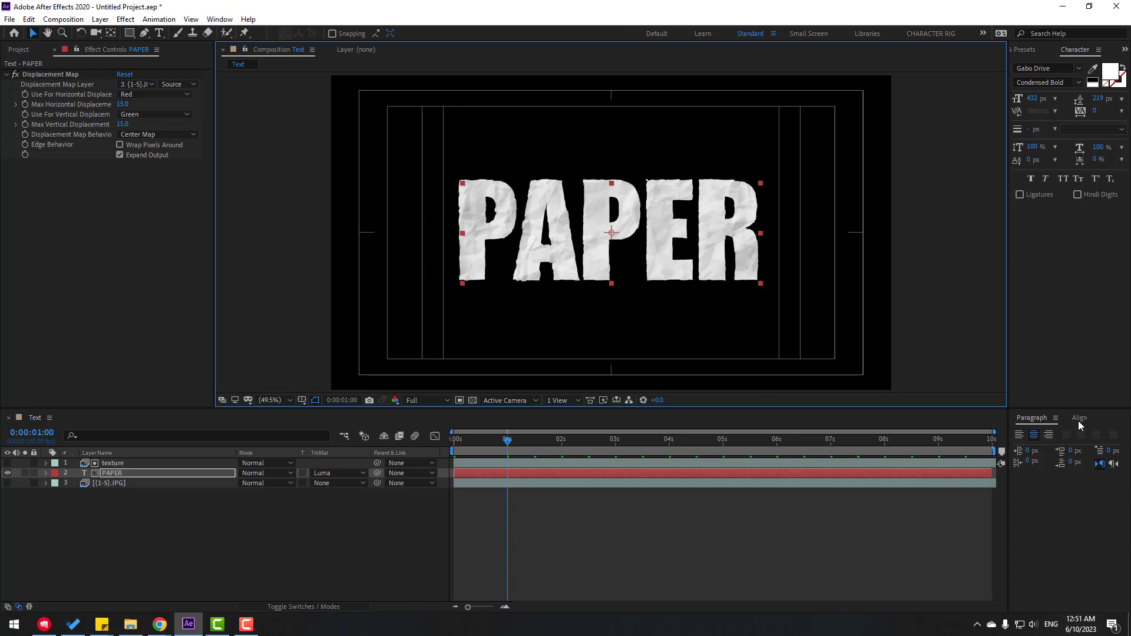
pyautogui.click(1078, 417)
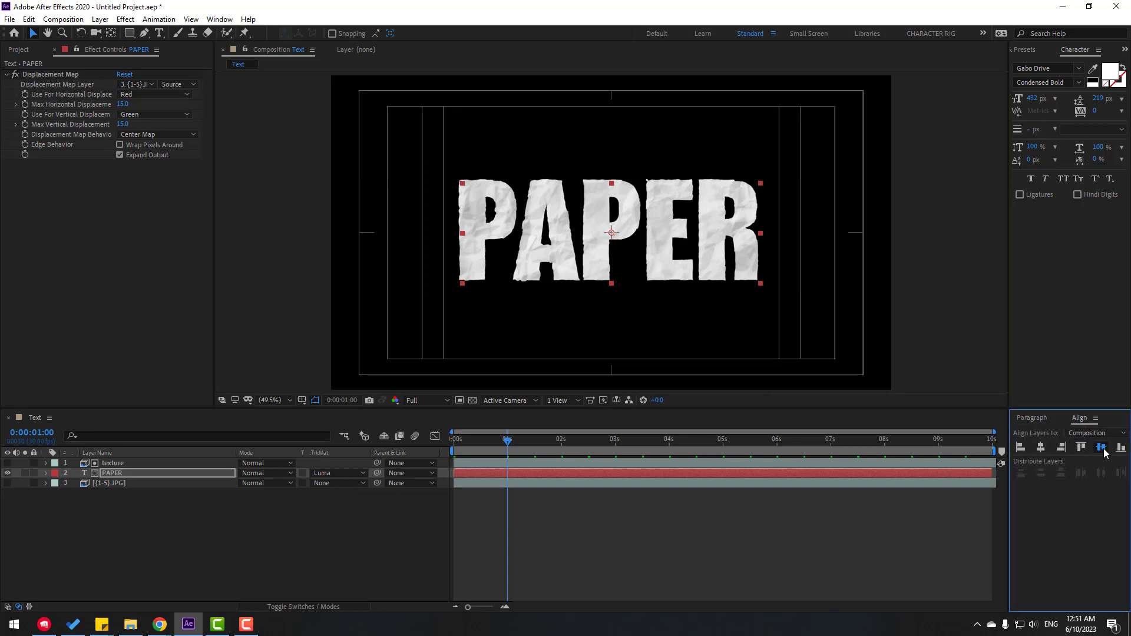
pyautogui.click(217, 525)
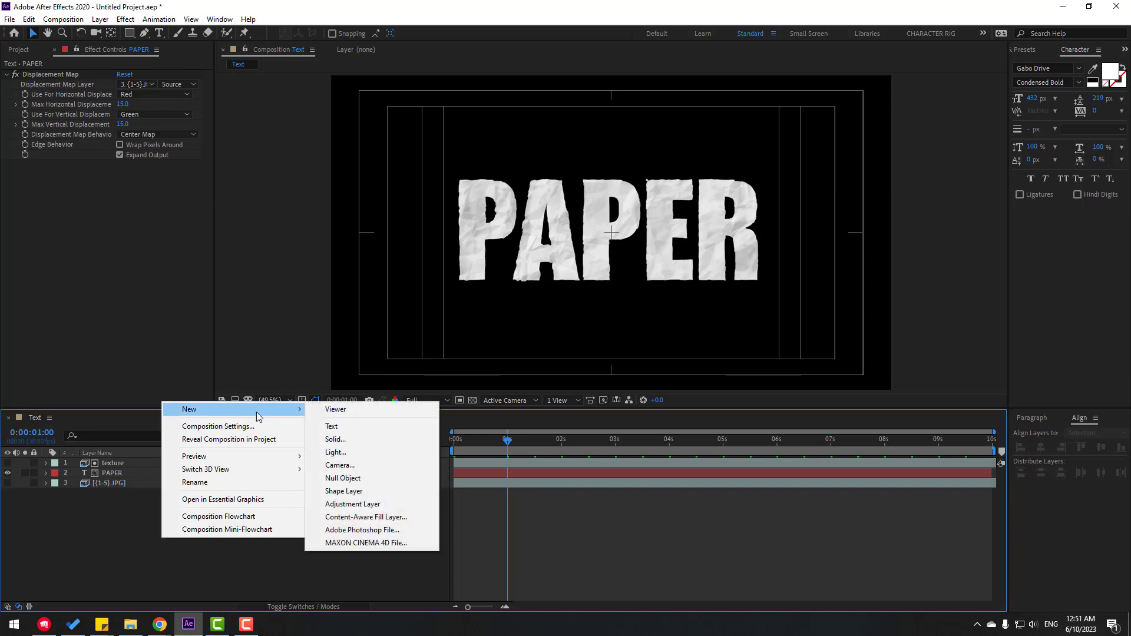
# Create a new solid named BG and apply a Gradient Ramp to it
pyautogui.click(334, 438)
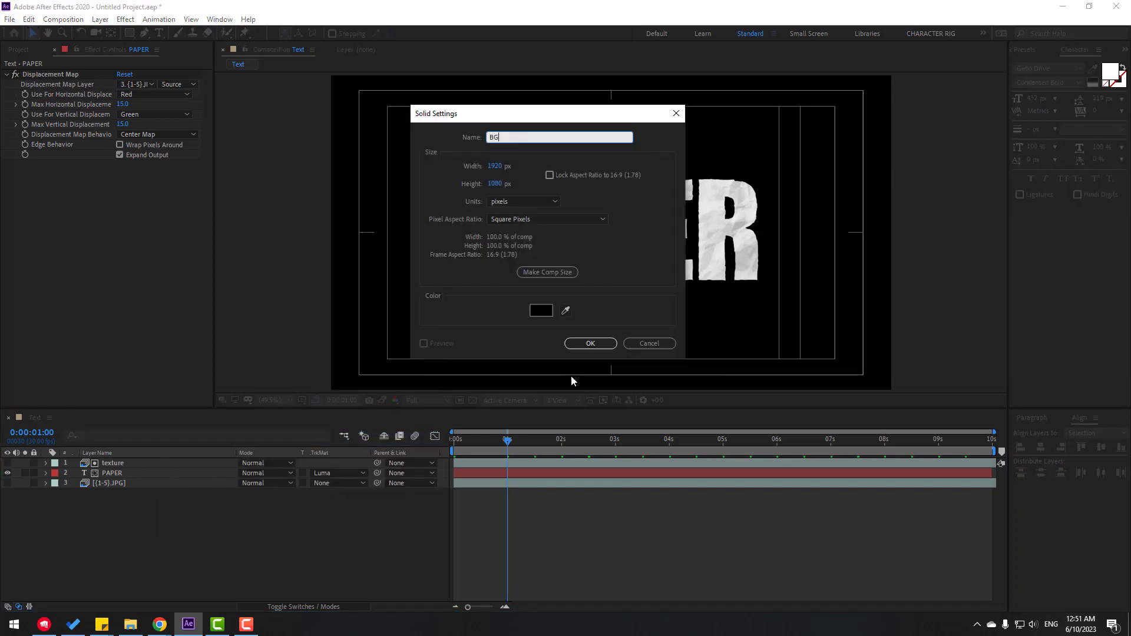
pyautogui.click(589, 343)
pyautogui.write('gradi')
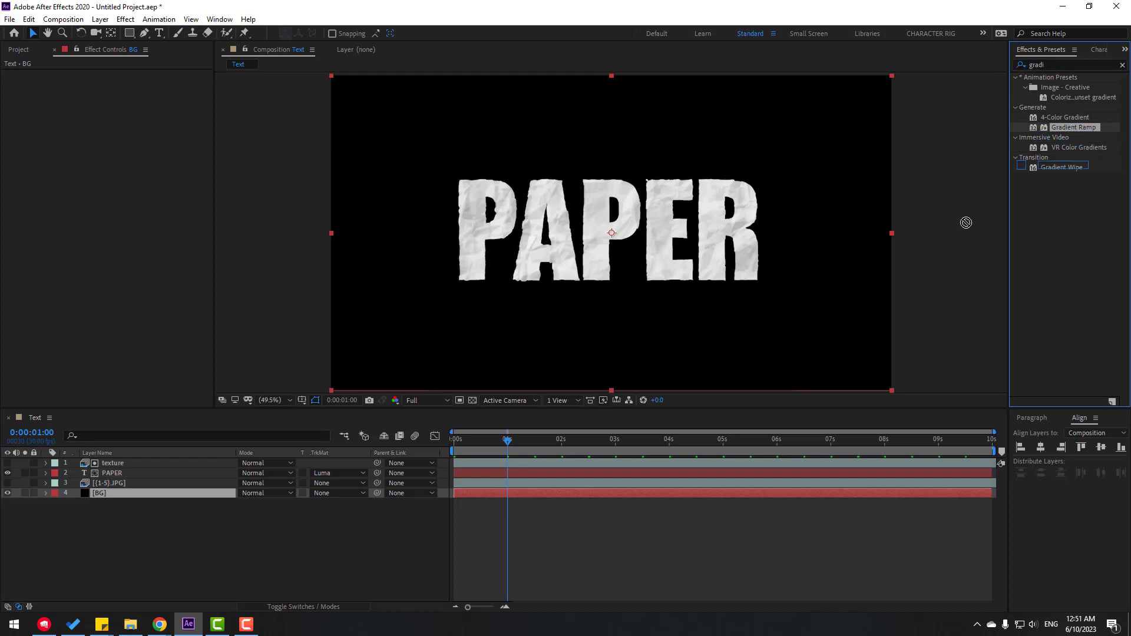
pyautogui.doubleClick(1061, 127)
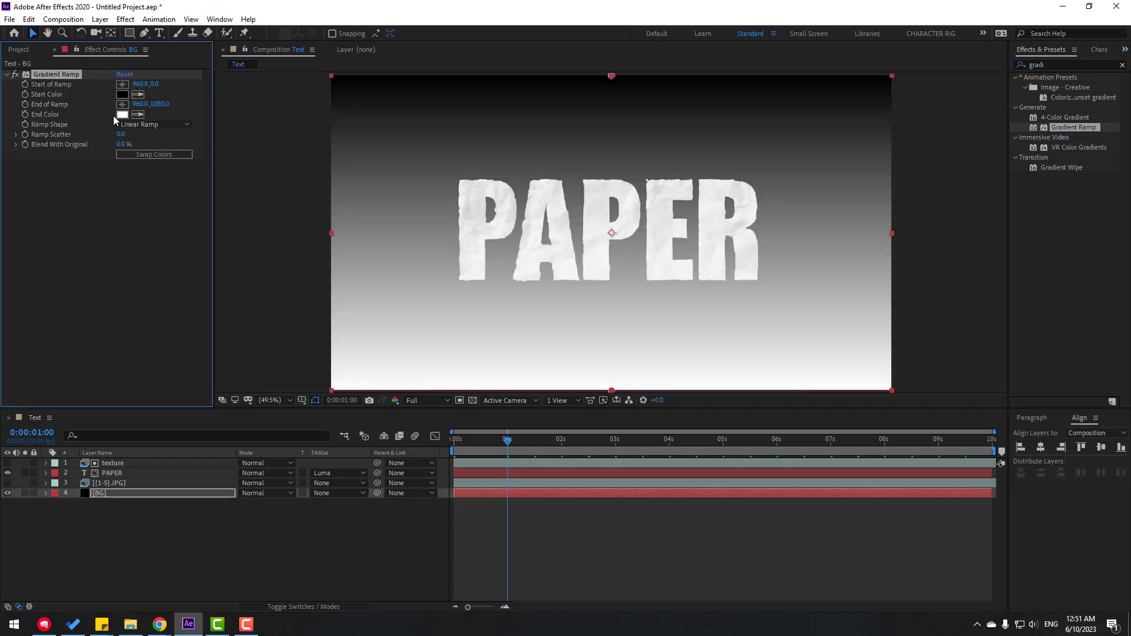
# Set the ramp's end colour to dark grey #353535 and make the gradient radial
pyautogui.click(123, 115)
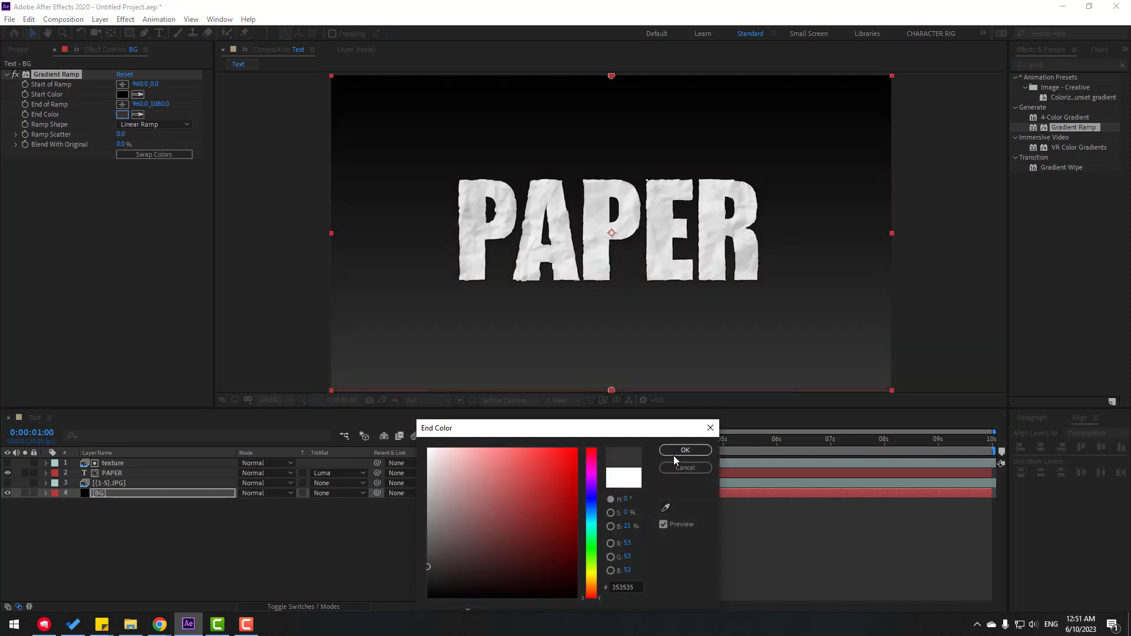
pyautogui.click(154, 124)
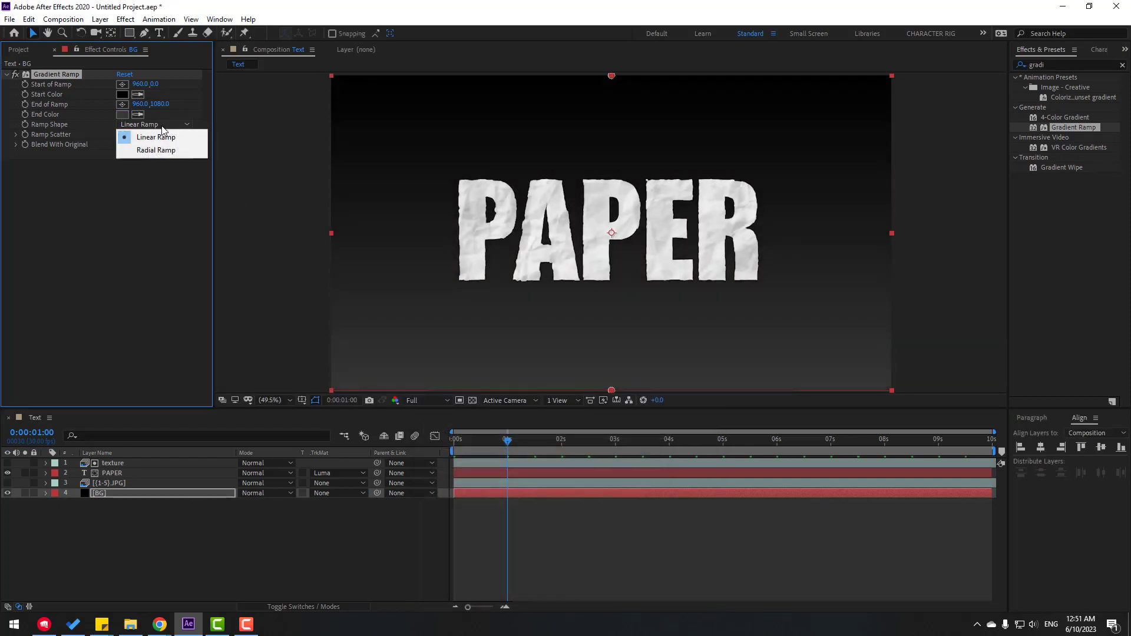
pyautogui.click(155, 150)
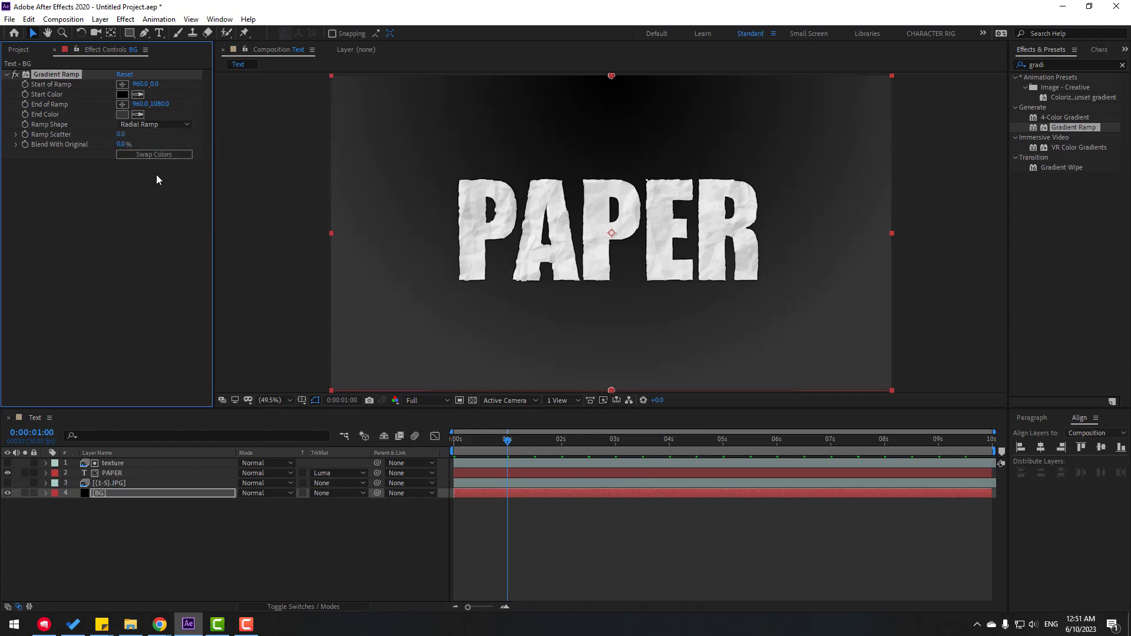
pyautogui.click(270, 401)
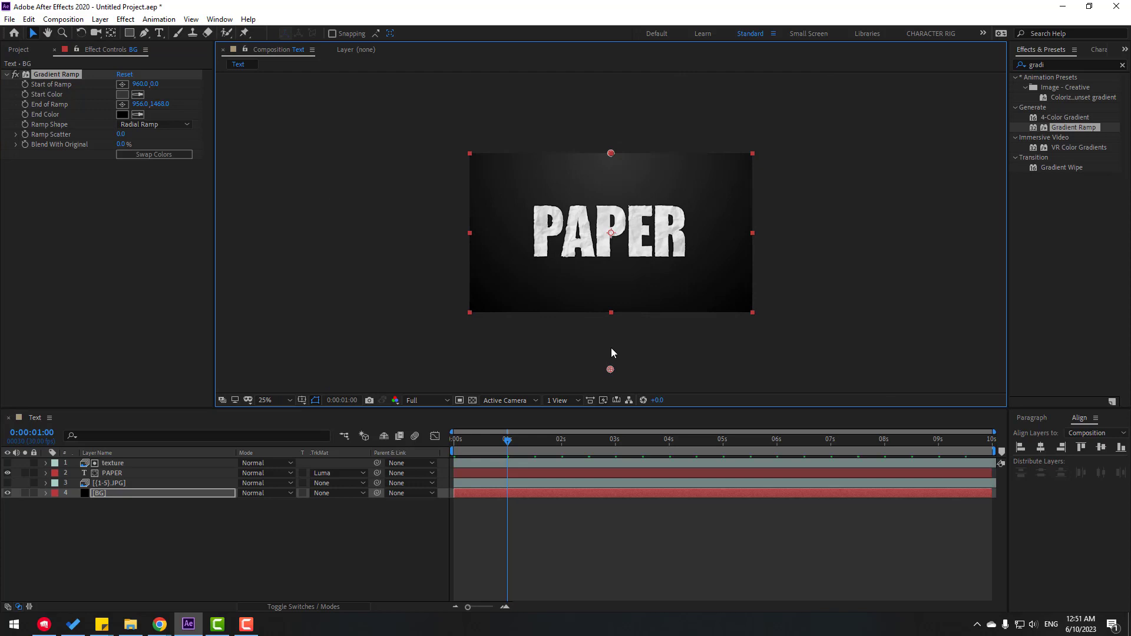
pyautogui.click(265, 400)
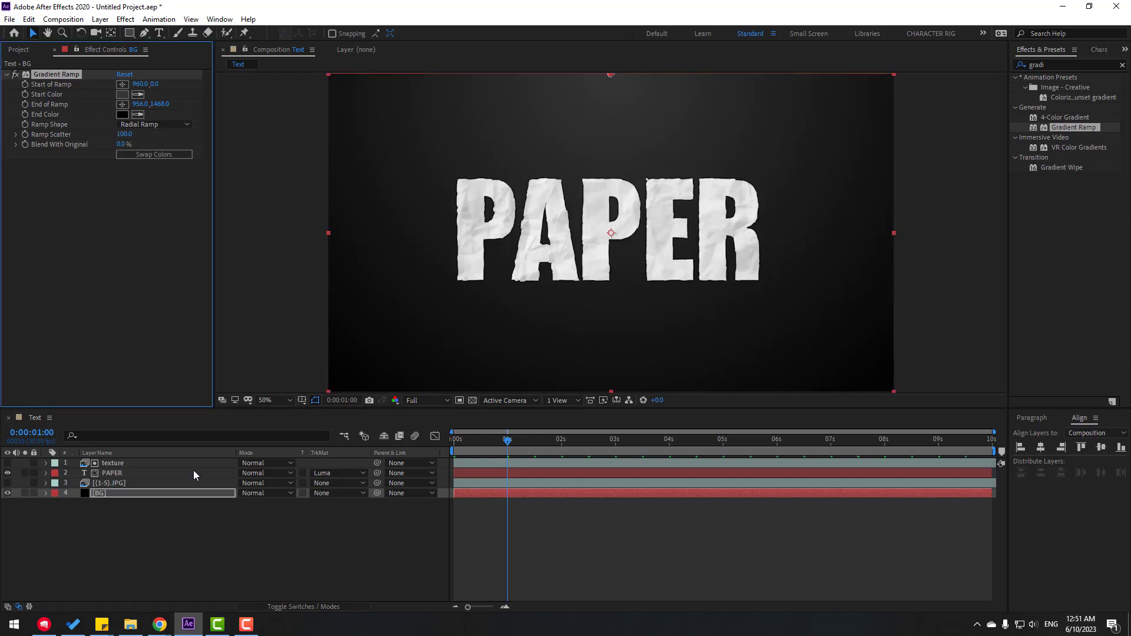
pyautogui.click(113, 461)
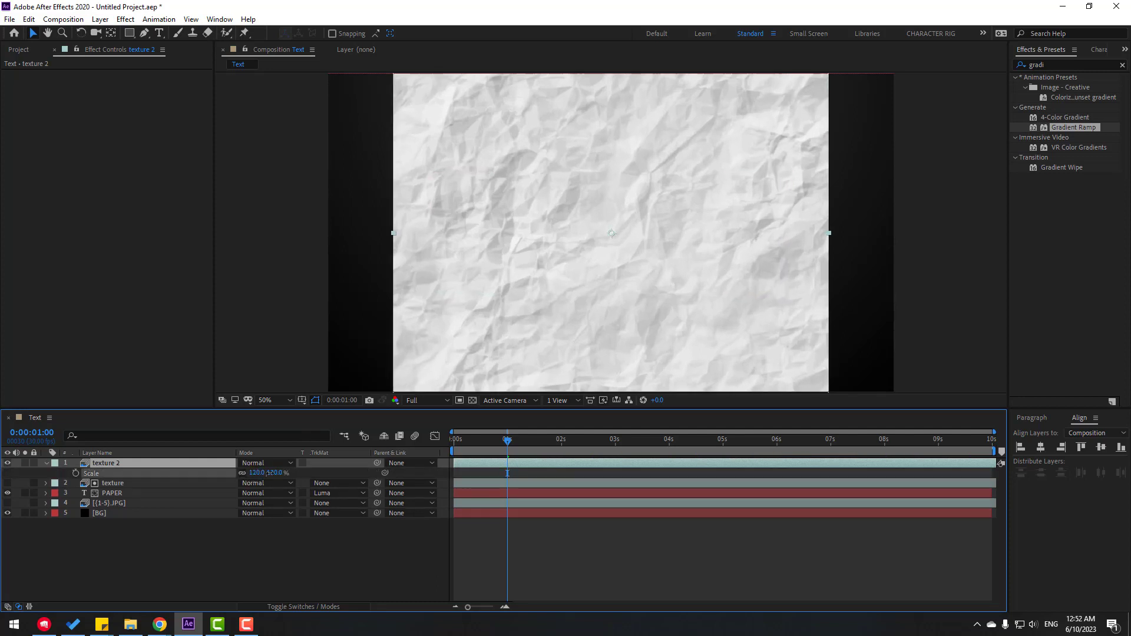
# Blend the enlarged texture 2 layer in Overlay, then switch it to Divide mode
pyautogui.click(266, 462)
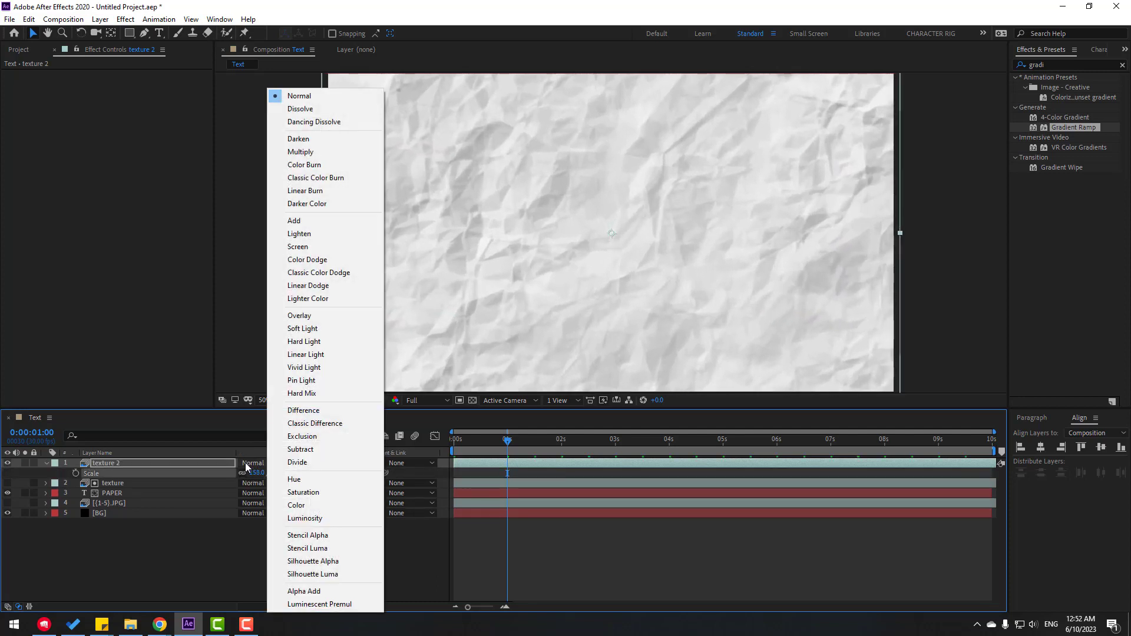
pyautogui.moveTo(300, 449)
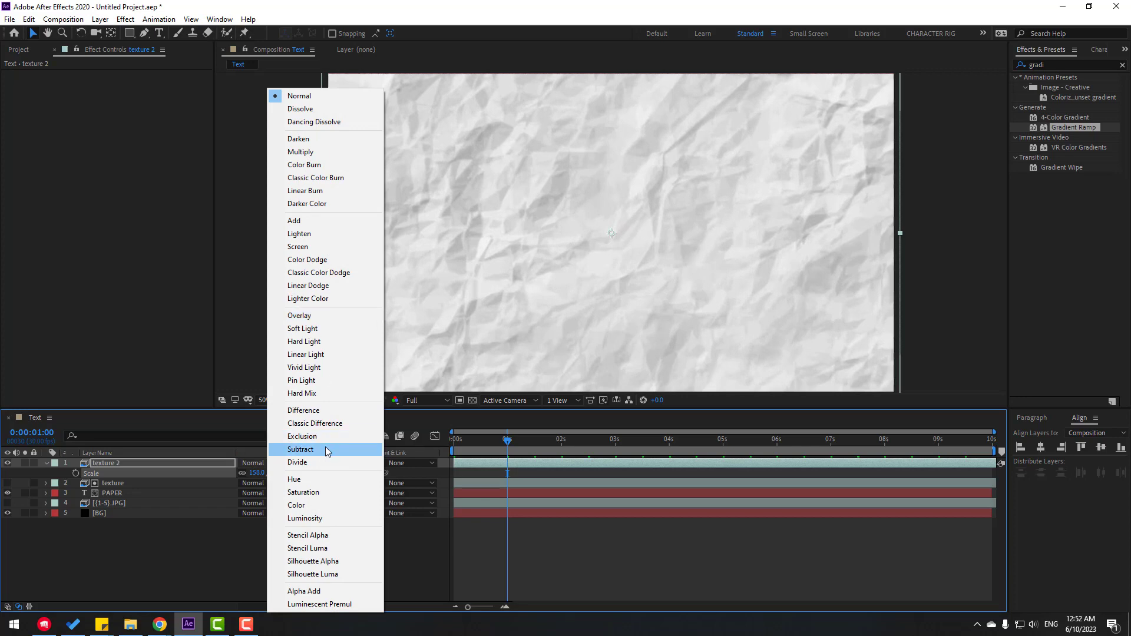
pyautogui.click(299, 316)
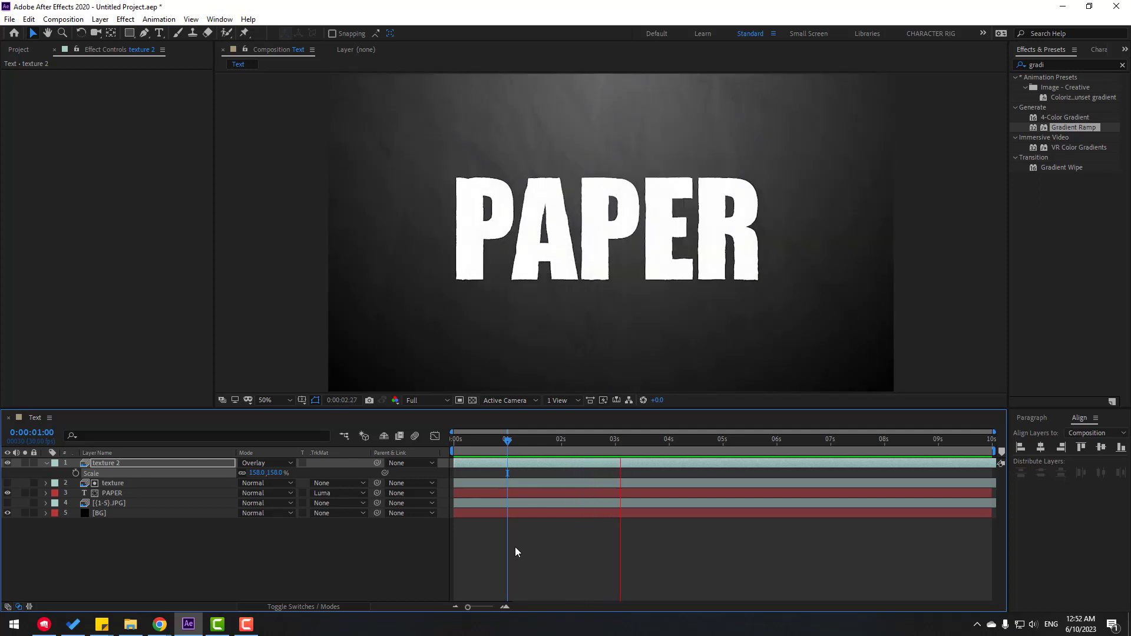
pyautogui.click(265, 462)
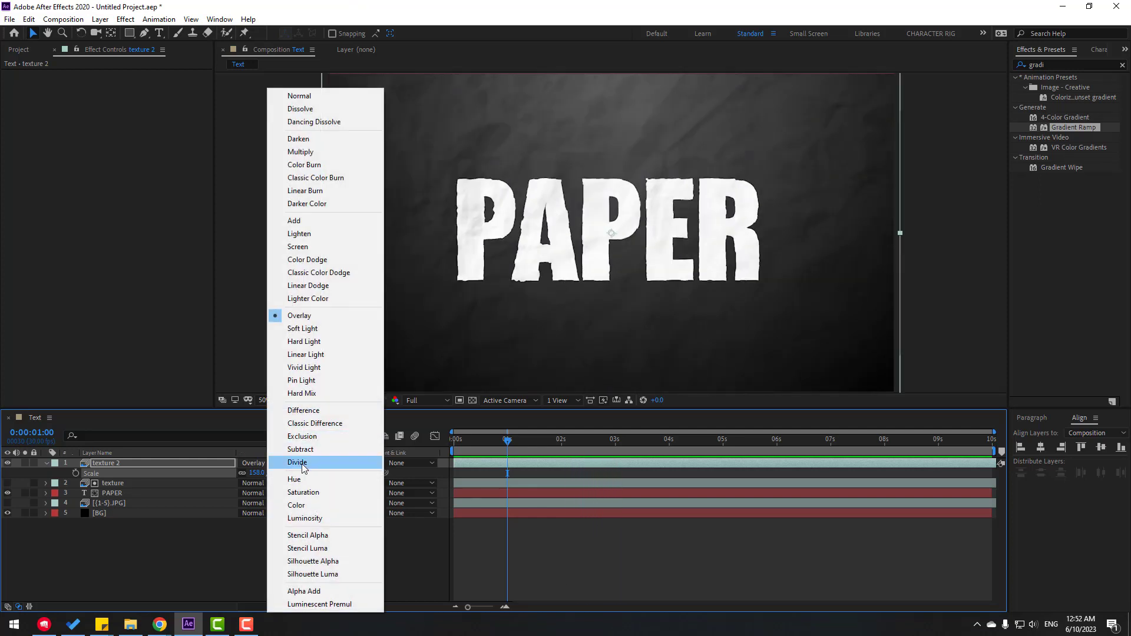
pyautogui.click(297, 462)
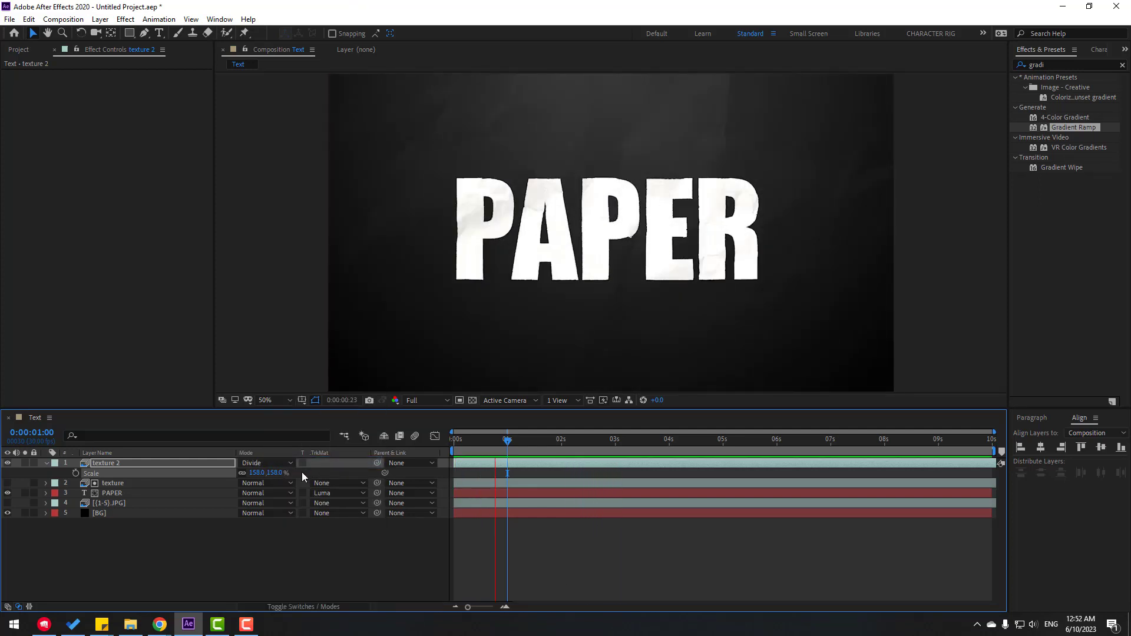